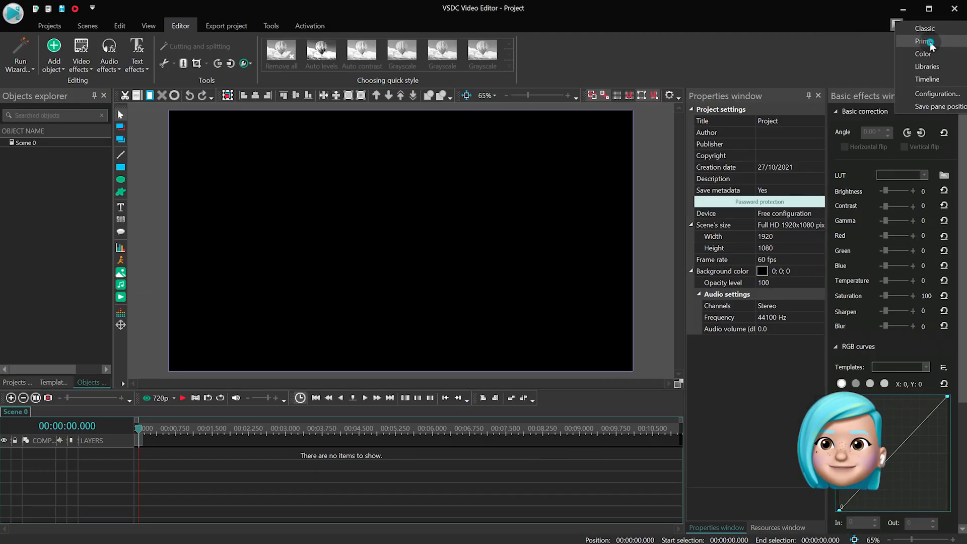
Step: Switch to the Primary layout and add the car clip to the timeline as video
click(925, 42)
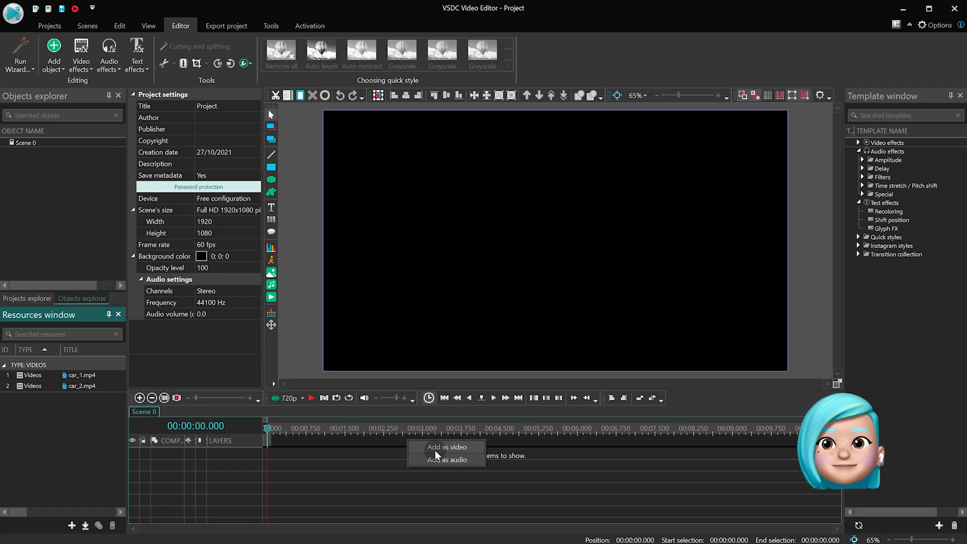
click(446, 447)
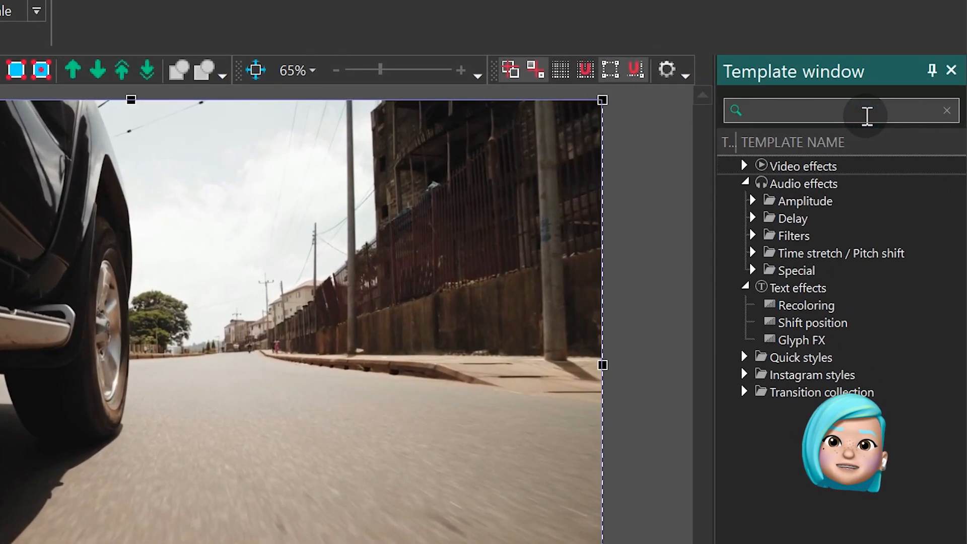
Step: Search the templates for 'shift' and apply the Transforms > Shift effect to the car clip
text(shift)
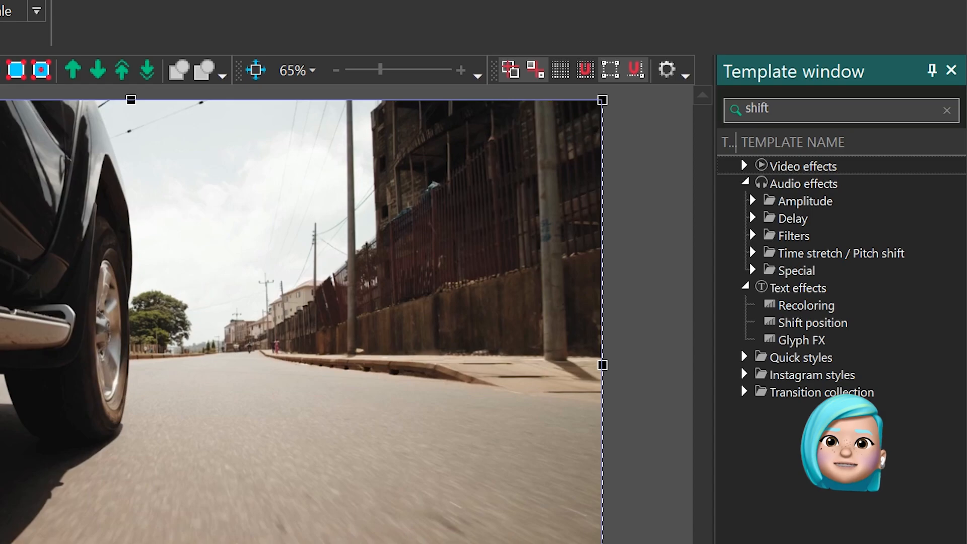
click(753, 184)
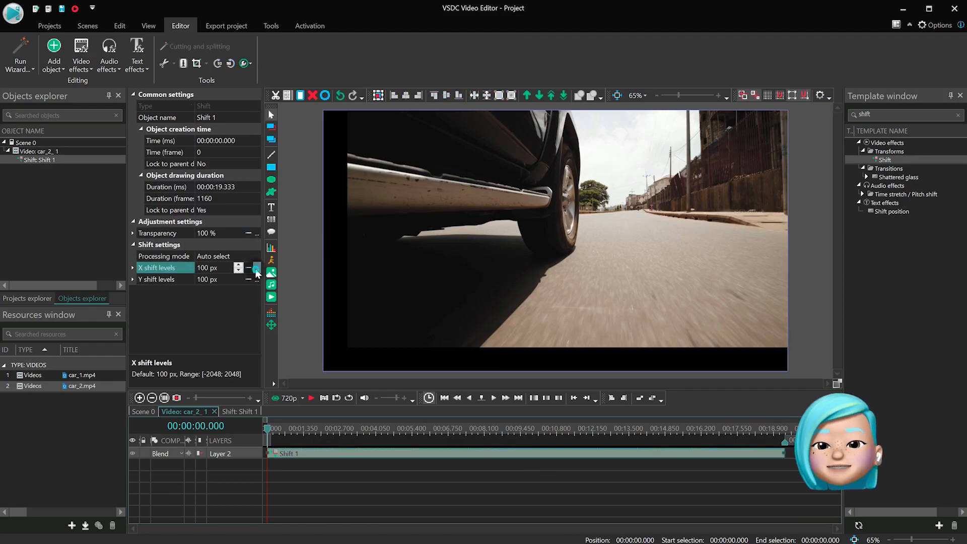
Step: Give the X shift levels a Sinusoid curve from -50 to 50 at 140 Hz
click(646, 398)
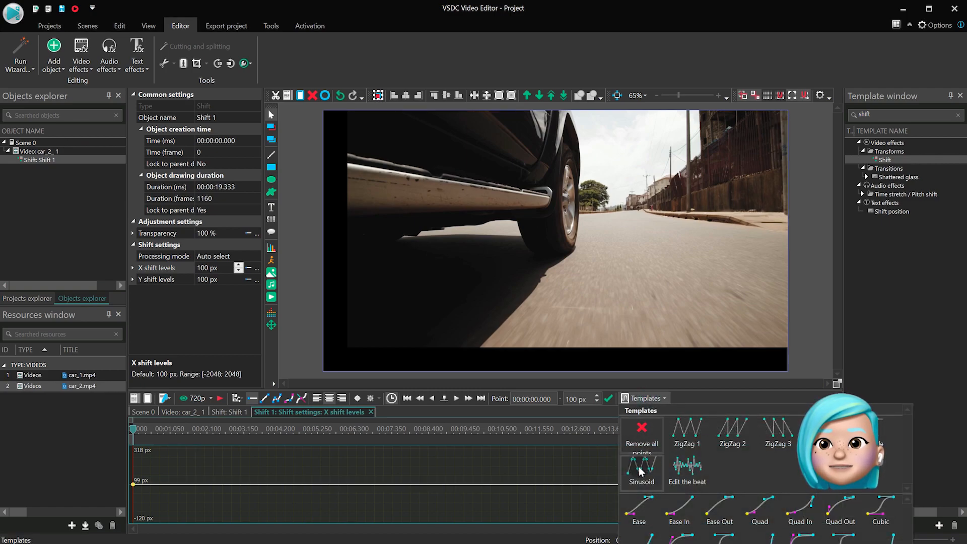
click(641, 473)
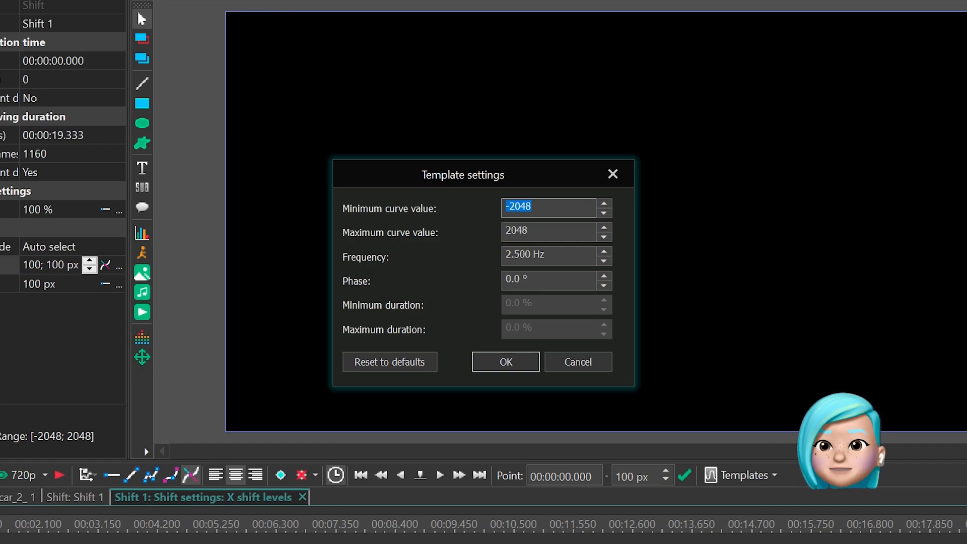
text(-560)
click(549, 232)
text(50)
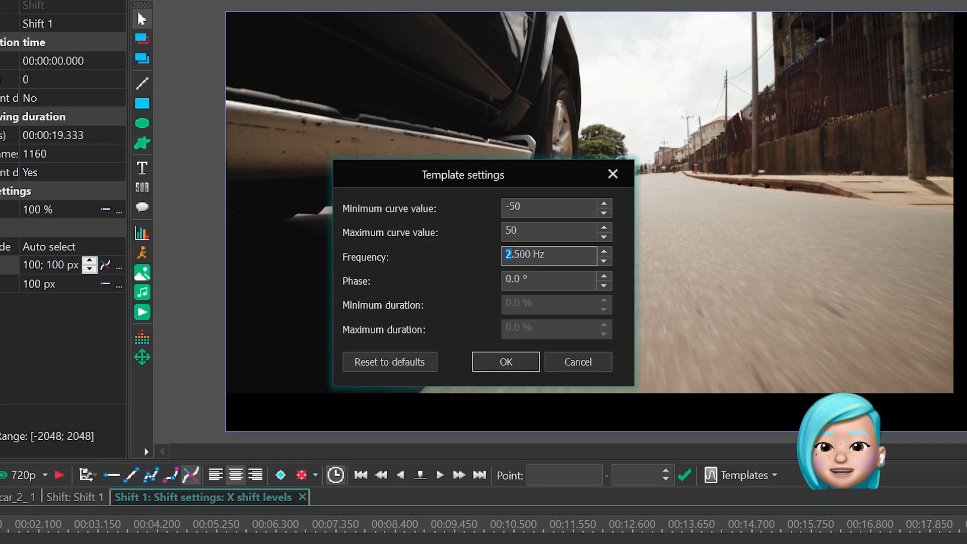
text(140.000)
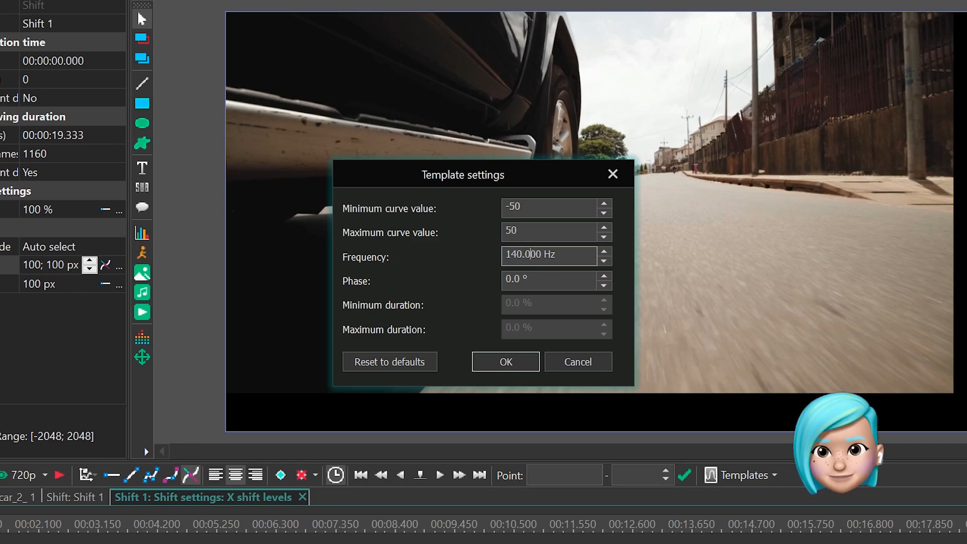
click(505, 362)
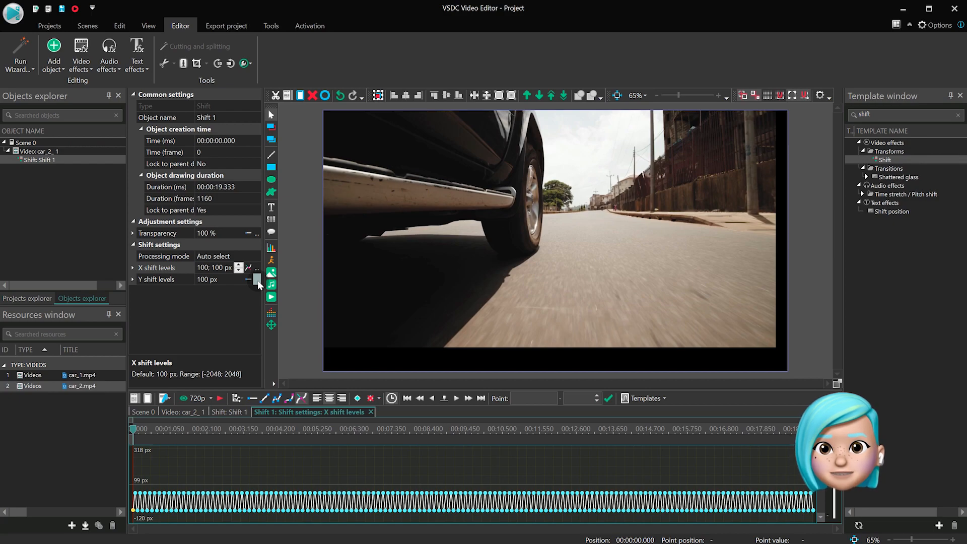
Step: Apply a Sinusoid curve to the Y shift levels, entering -50 as the minimum
click(160, 280)
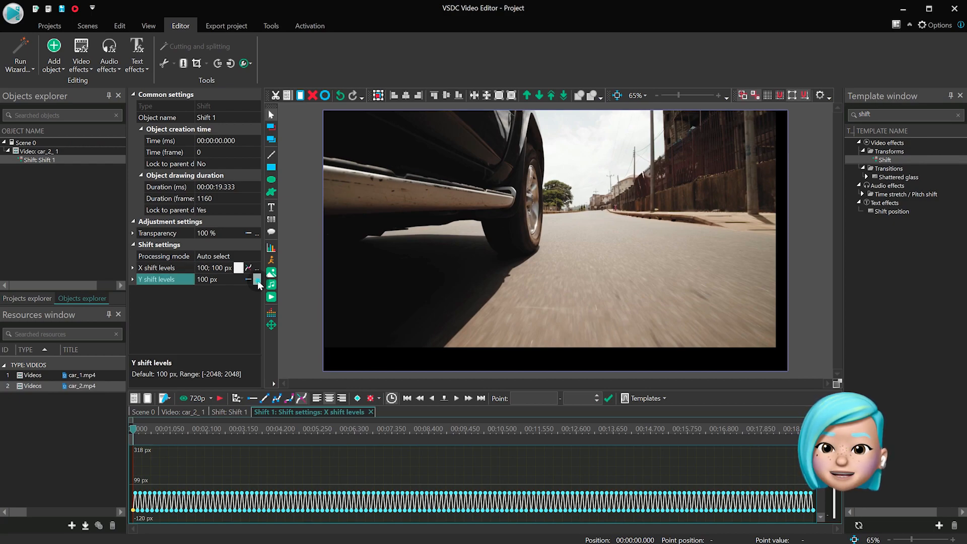
click(647, 398)
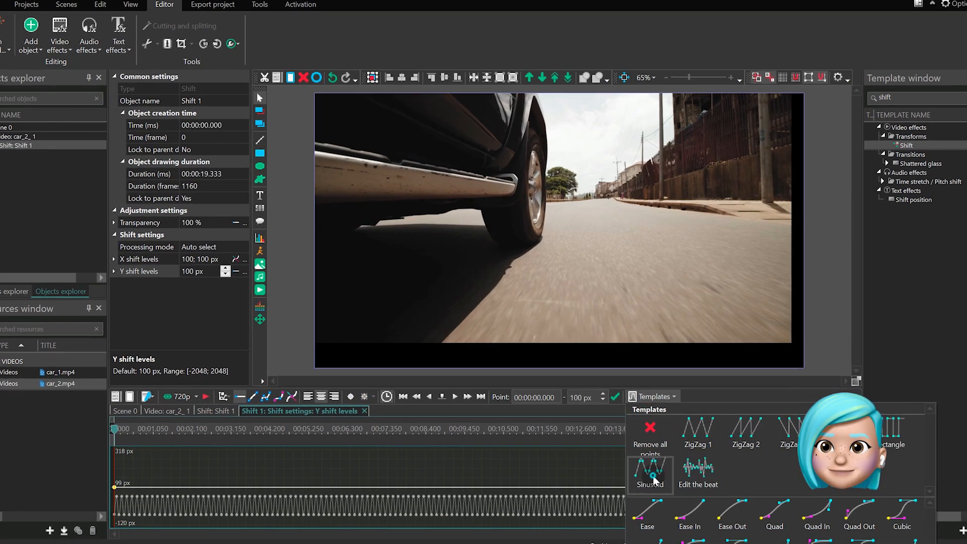
click(649, 475)
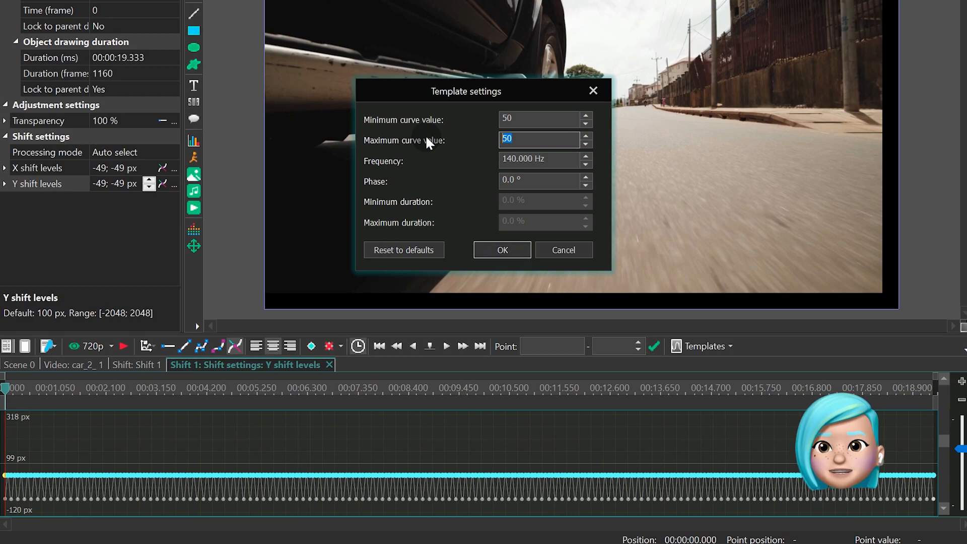
text(-50)
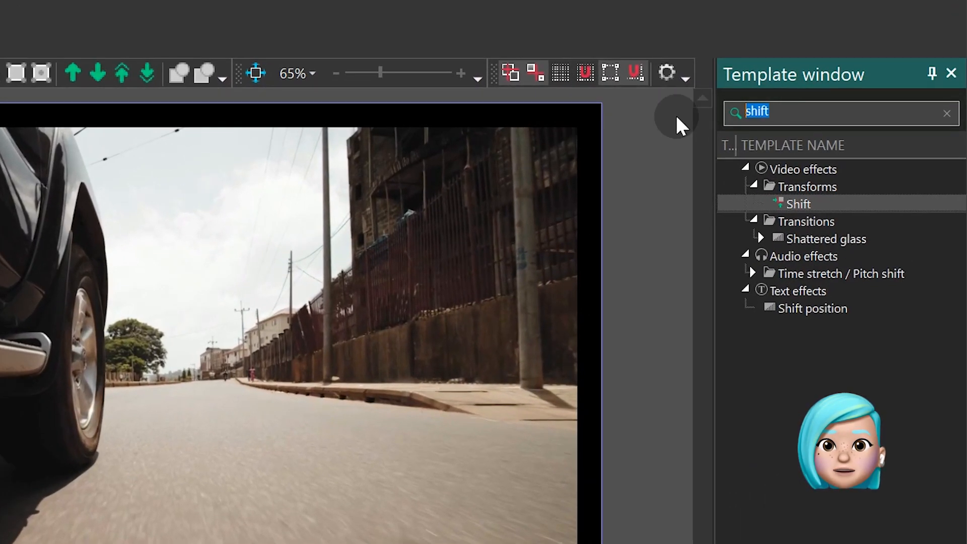
Step: Search the Template window for 'blur'
text(blur)
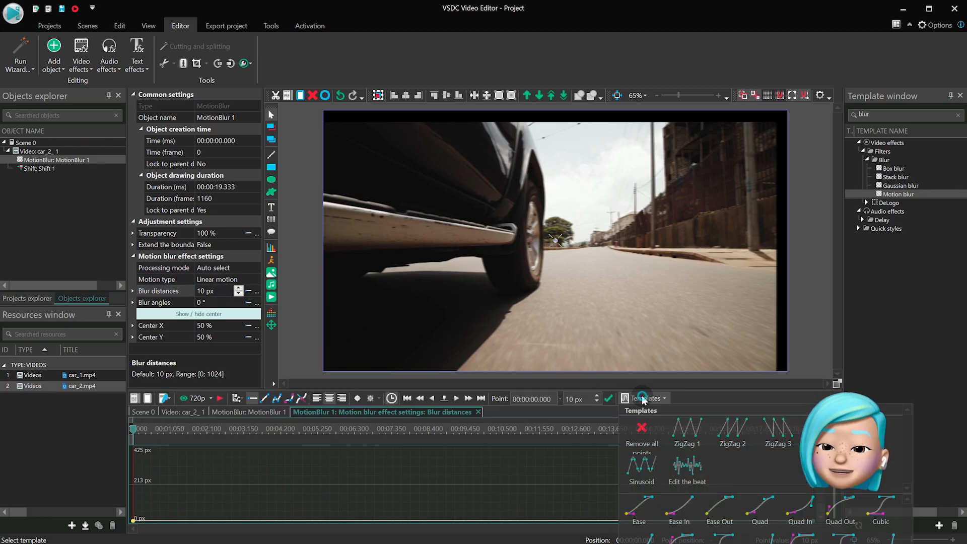
Step: Apply a Sinusoid to blur distances with maximum value 40 and frequency 50 Hz
click(642, 470)
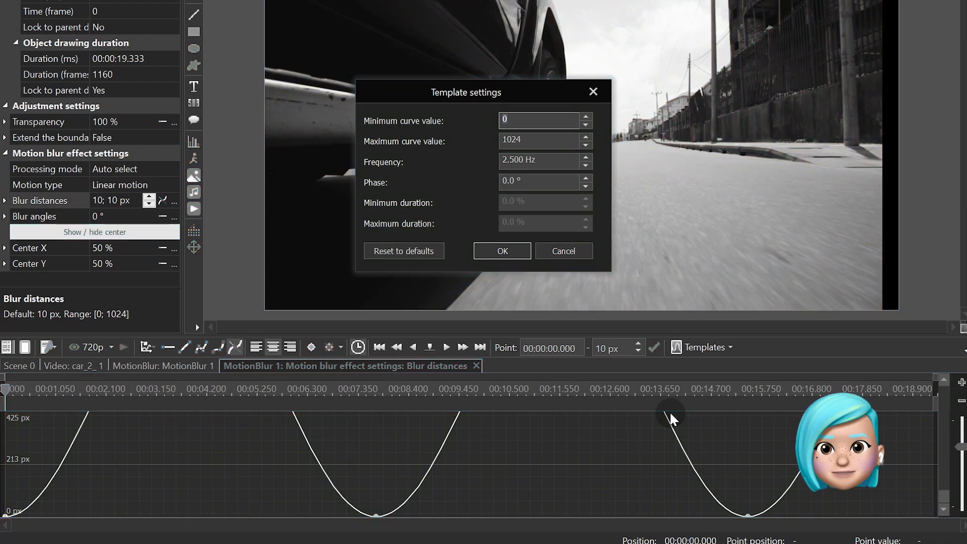
click(539, 119)
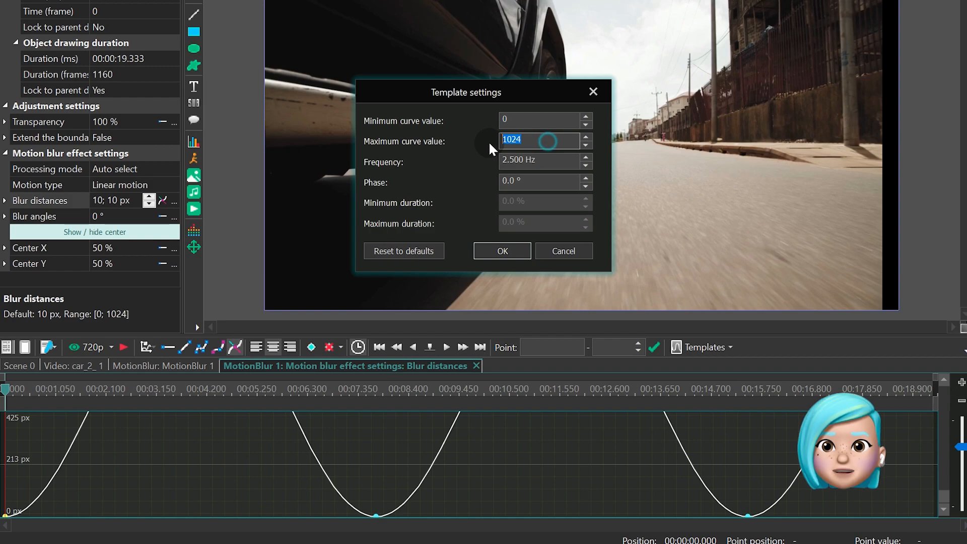
text(40)
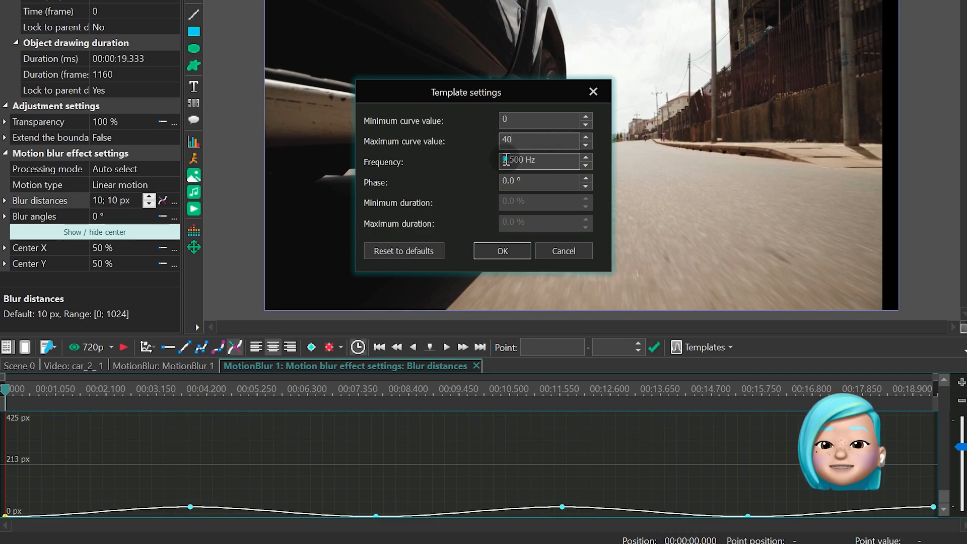
text(50.000)
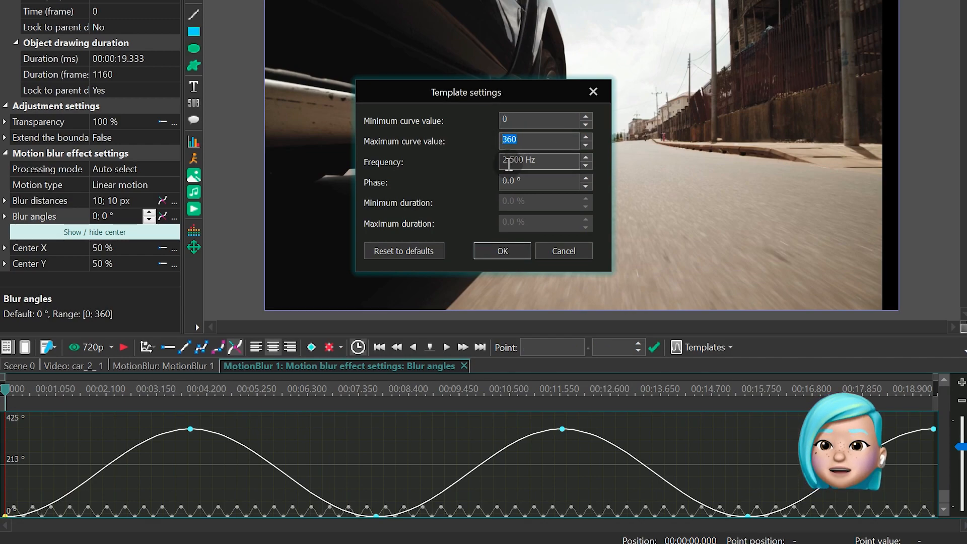
Step: Set the blur angle sinusoid frequency to 50.5 Hz and confirm it
text(50.500)
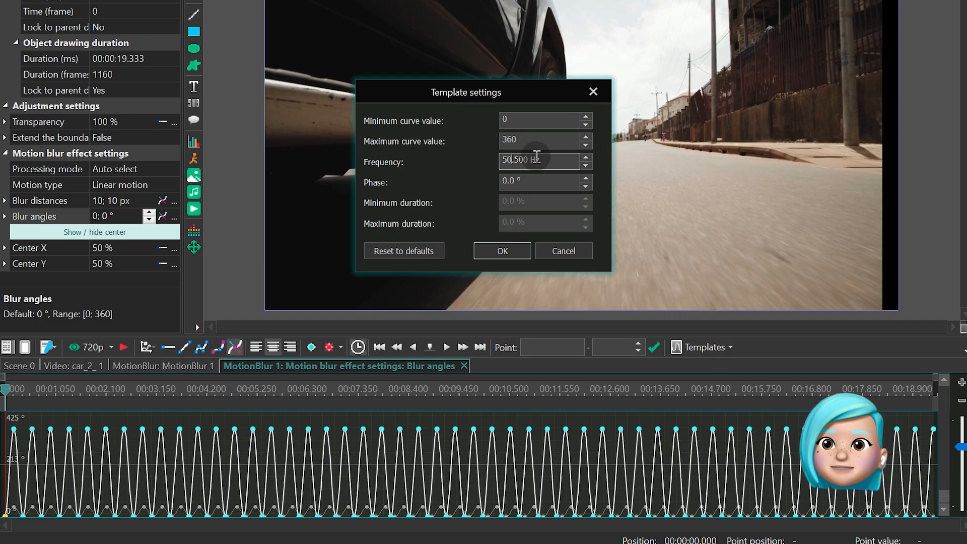
click(501, 251)
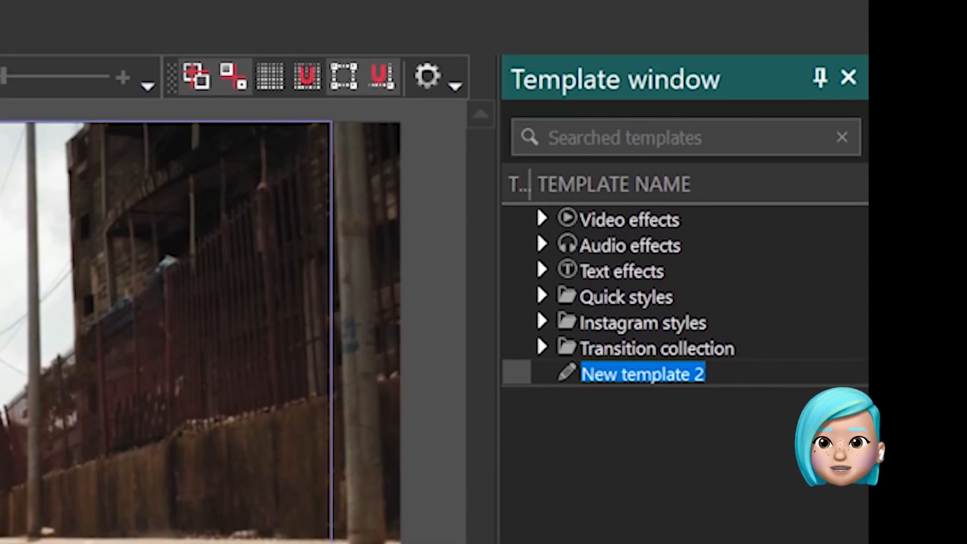
Step: Enter 'Shake 50-140Hz' as the new template's name
text(Shake)
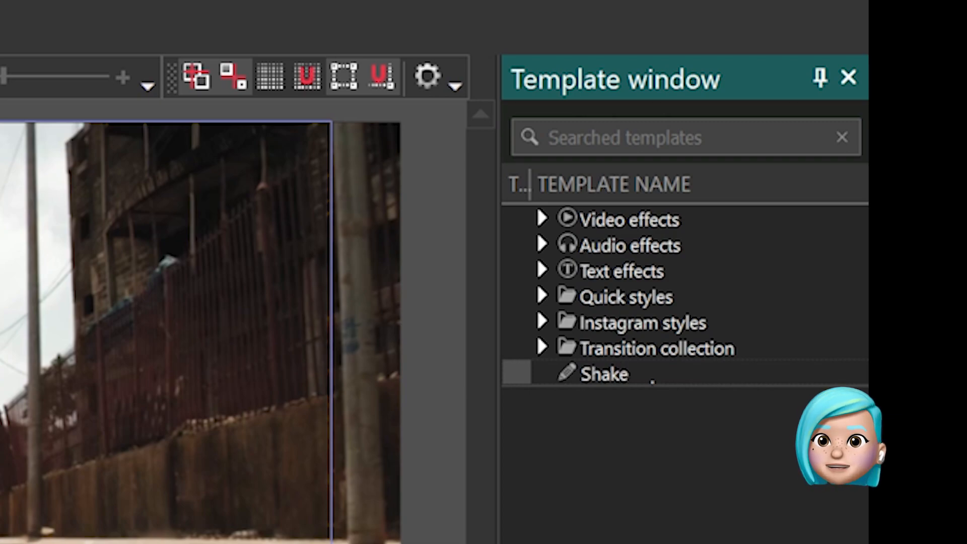
text(50-140)
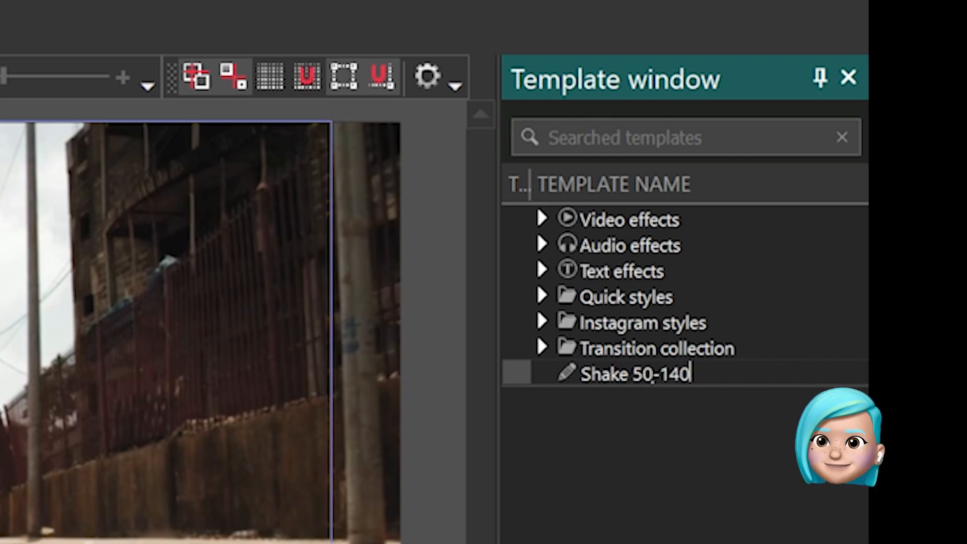
text(Hz)
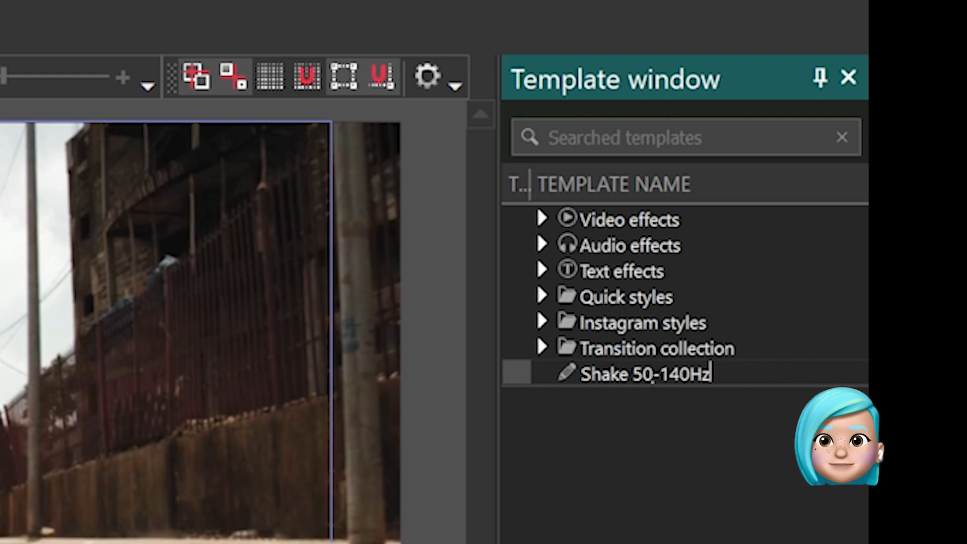